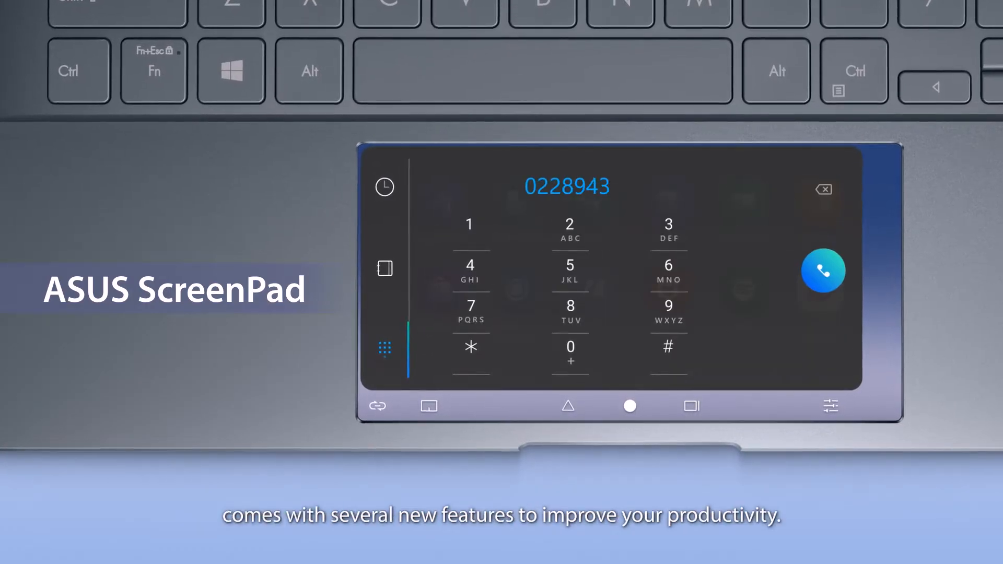
Step: Tap a digit on the ScreenPad keypad to extend the phone number
click(822, 270)
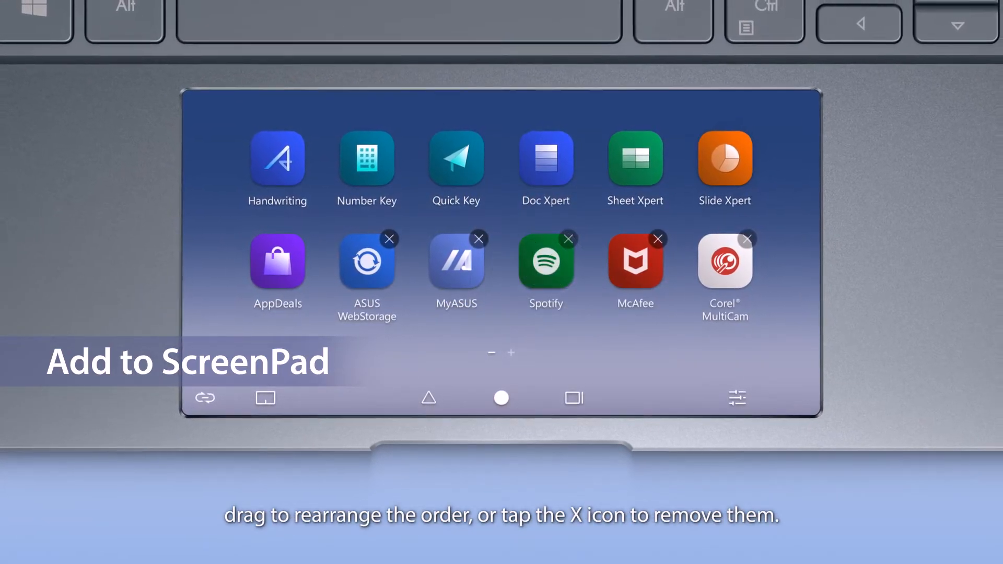
Step: Long-press an app on the ScreenPad home grid to enter edit mode
click(748, 239)
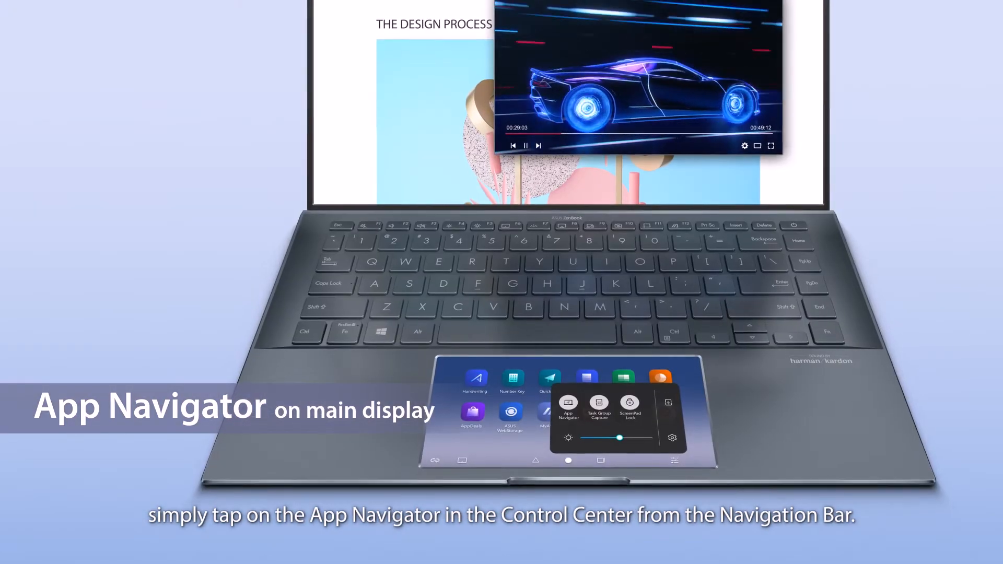
Step: Open App Navigator and drag a window over to the other screen
click(568, 408)
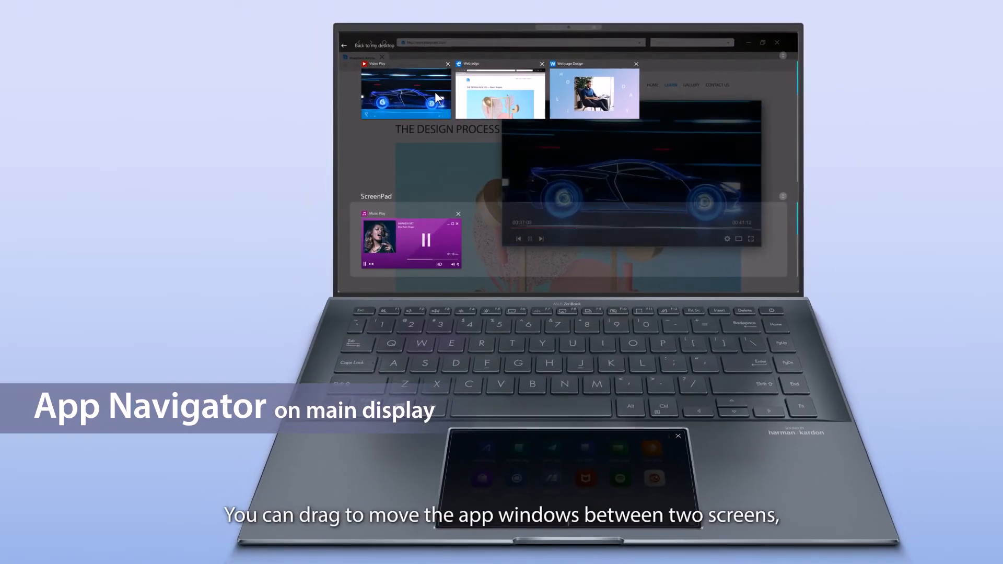
drag(405, 94, 502, 224)
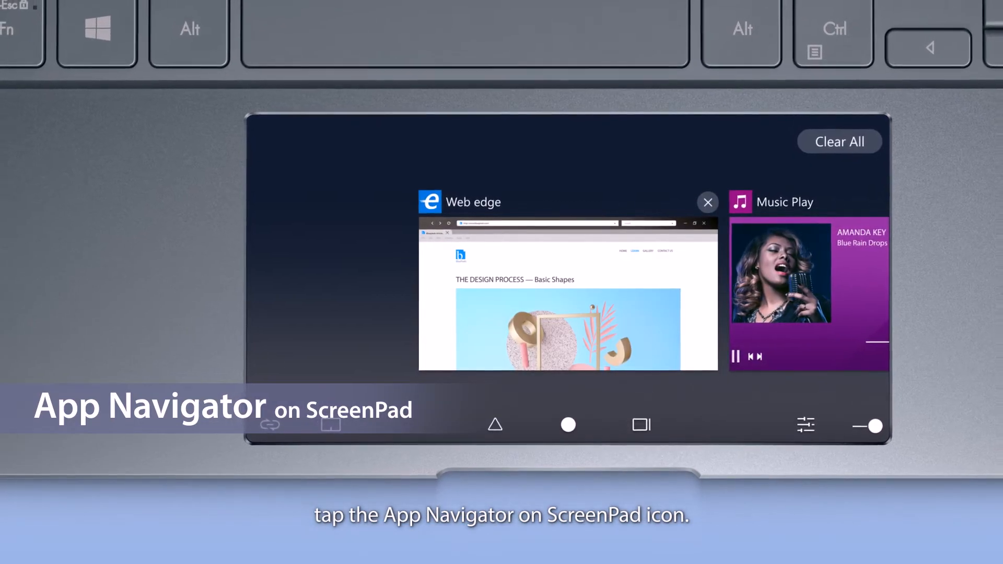
Step: Scroll through the open ScreenPad windows, including Web edge and Music Play
scroll(right, 3)
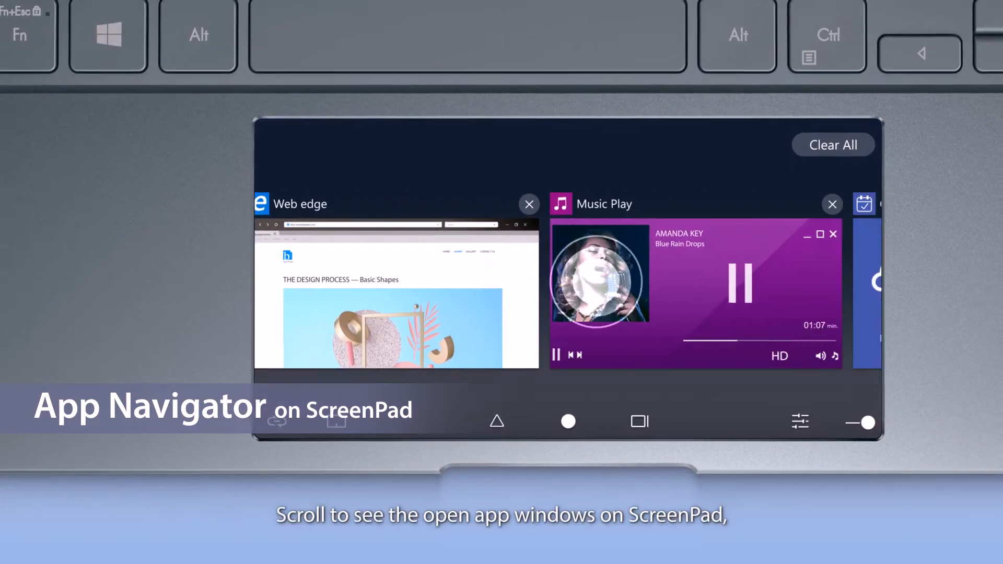
scroll(right, 3)
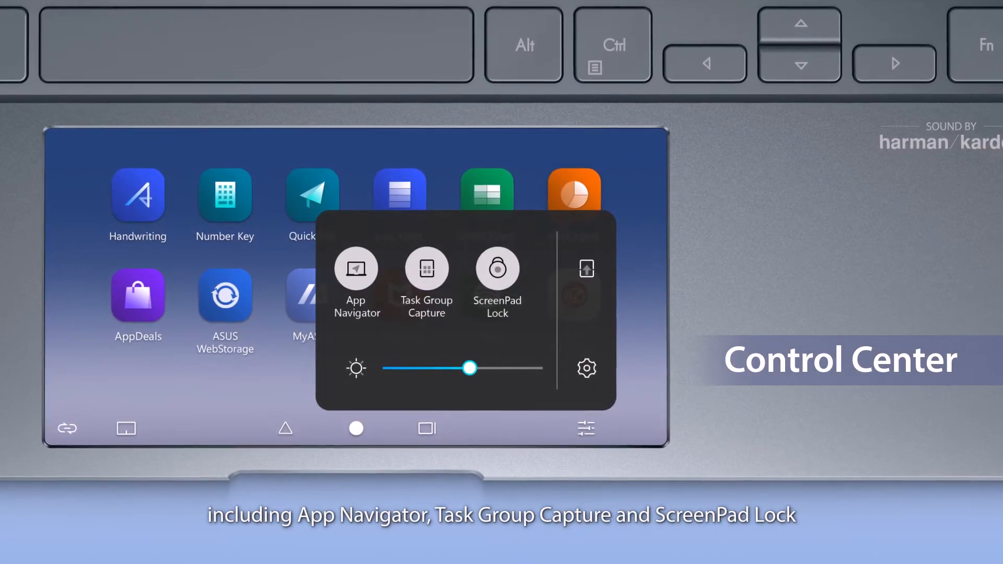
Step: Bring up Control Center with App Navigator, Task Group Capture, ScreenPad Lock and brightness
click(469, 368)
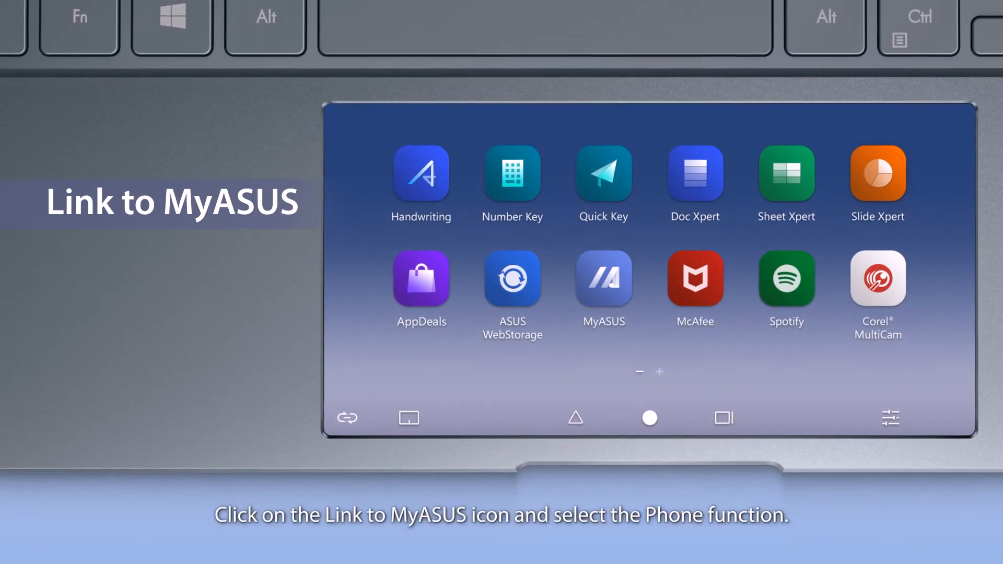
click(348, 417)
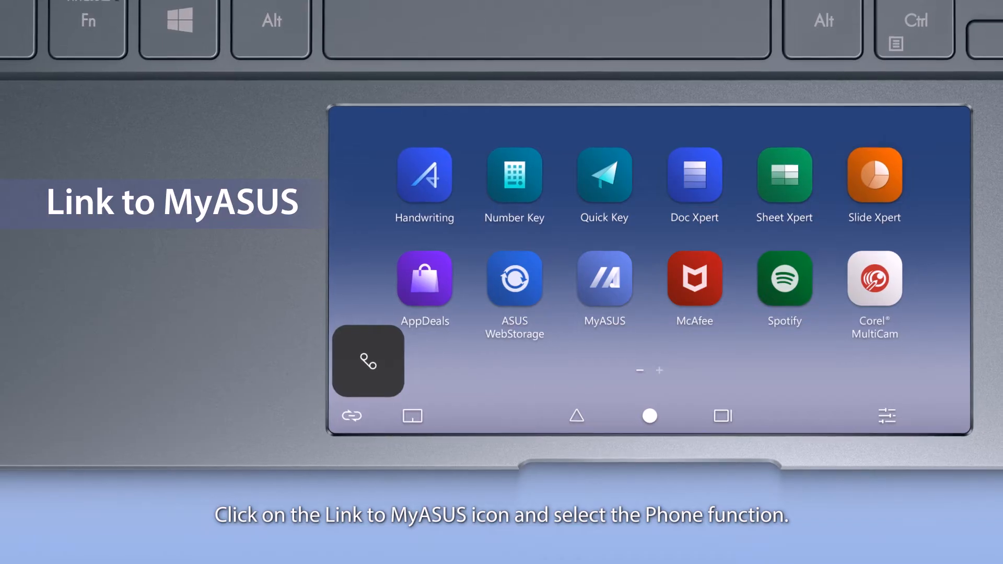
click(367, 360)
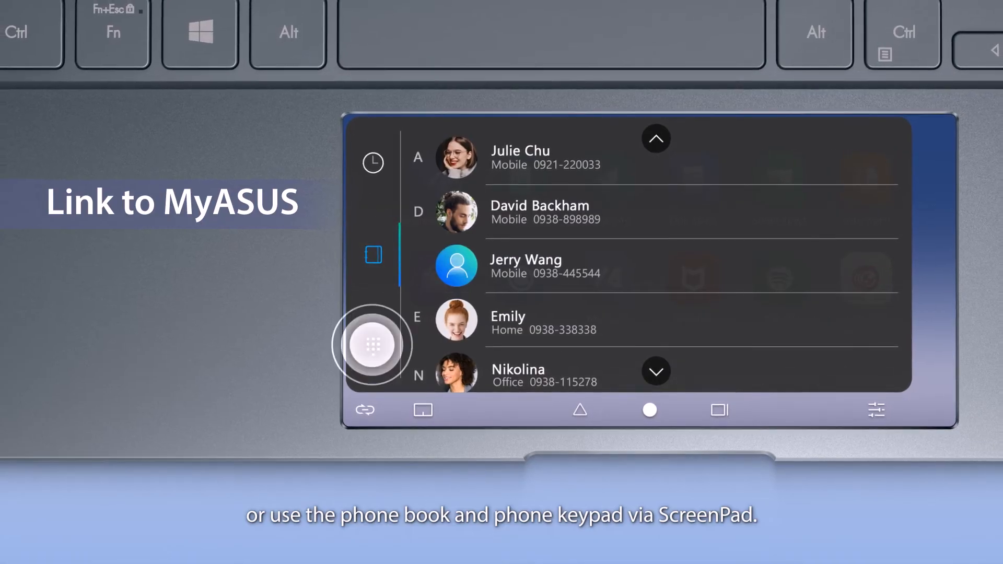
click(374, 346)
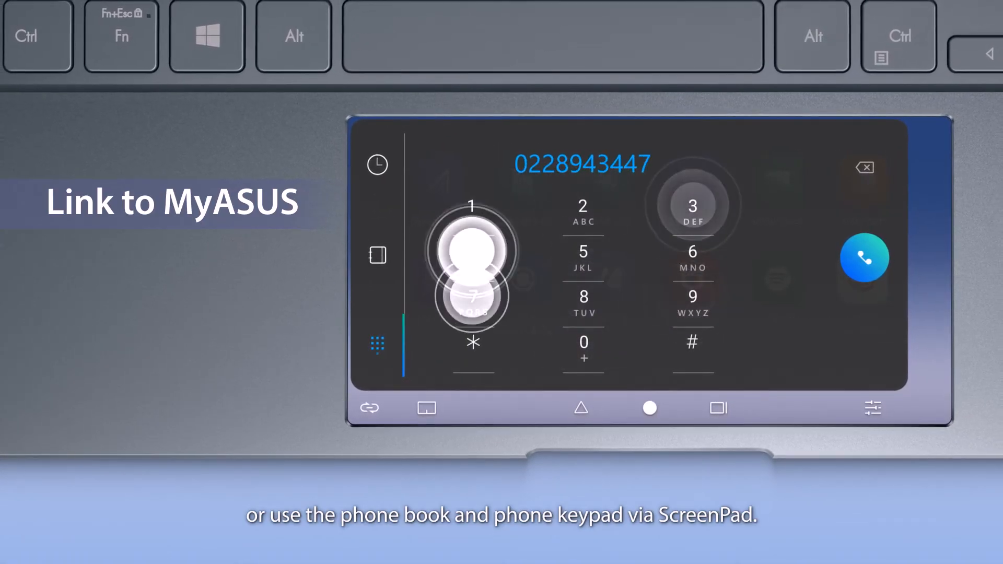
click(863, 258)
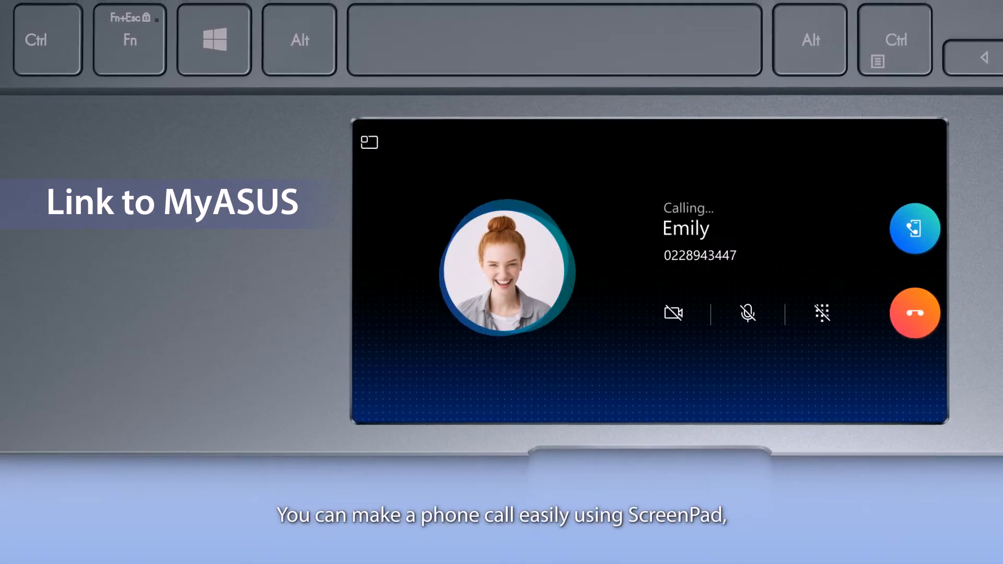